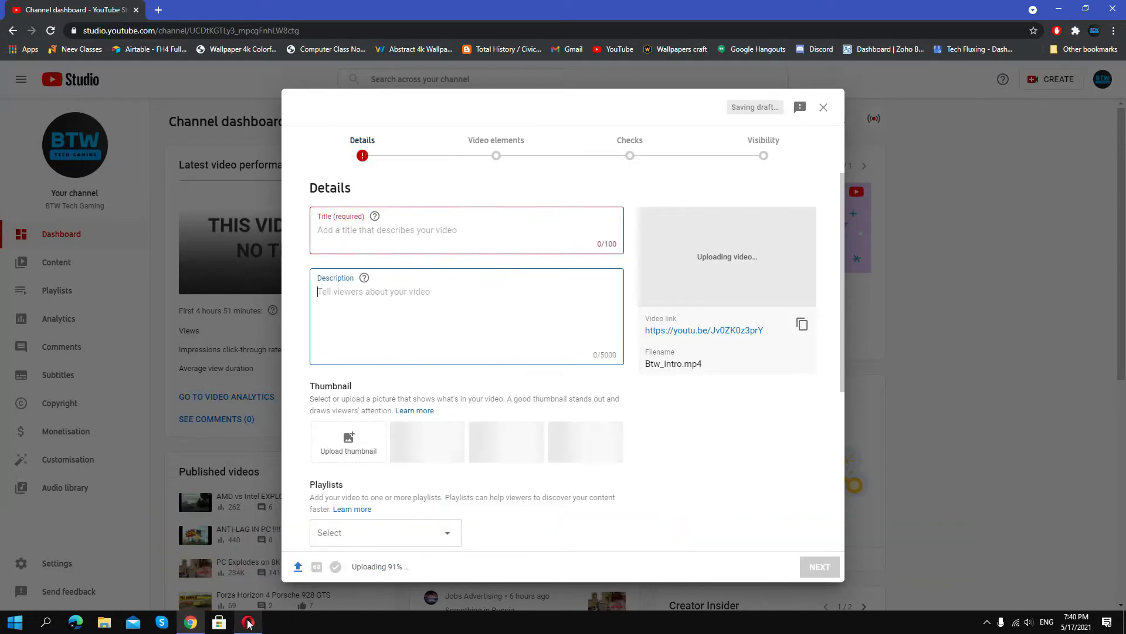
# Step: Search for coolsymbol.com in Opera and open the CoolSymbol site
pyautogui.click(248, 622)
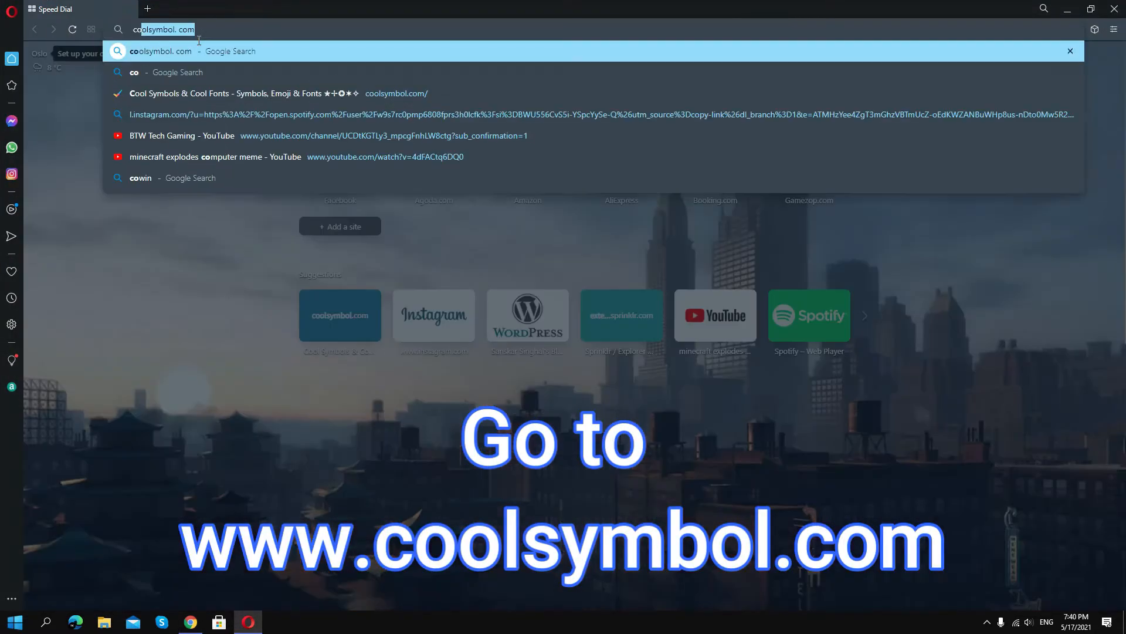
pyautogui.press('Return')
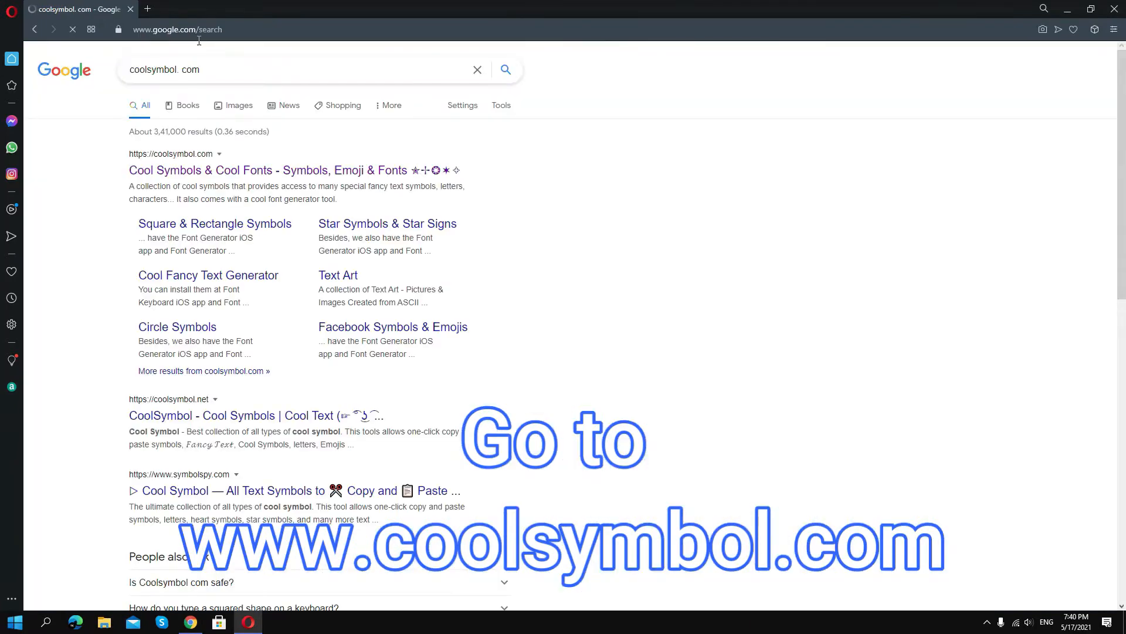
pyautogui.click(263, 170)
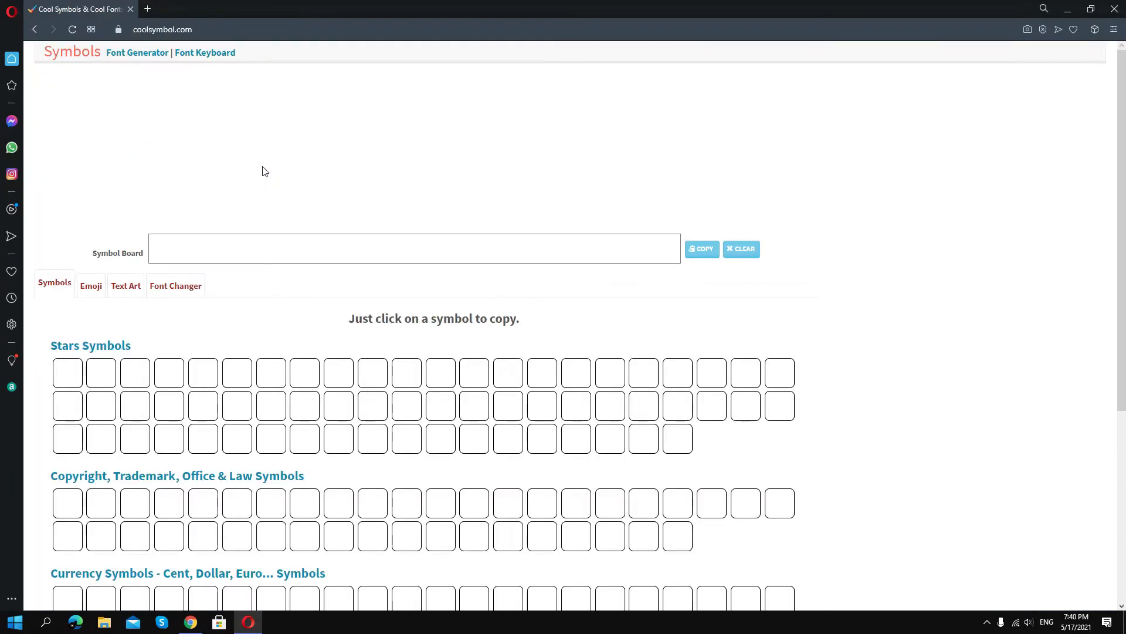
# Step: Scroll the CoolSymbol page down to the Other Special Non-Printing Characters table
pyautogui.scroll(-3)
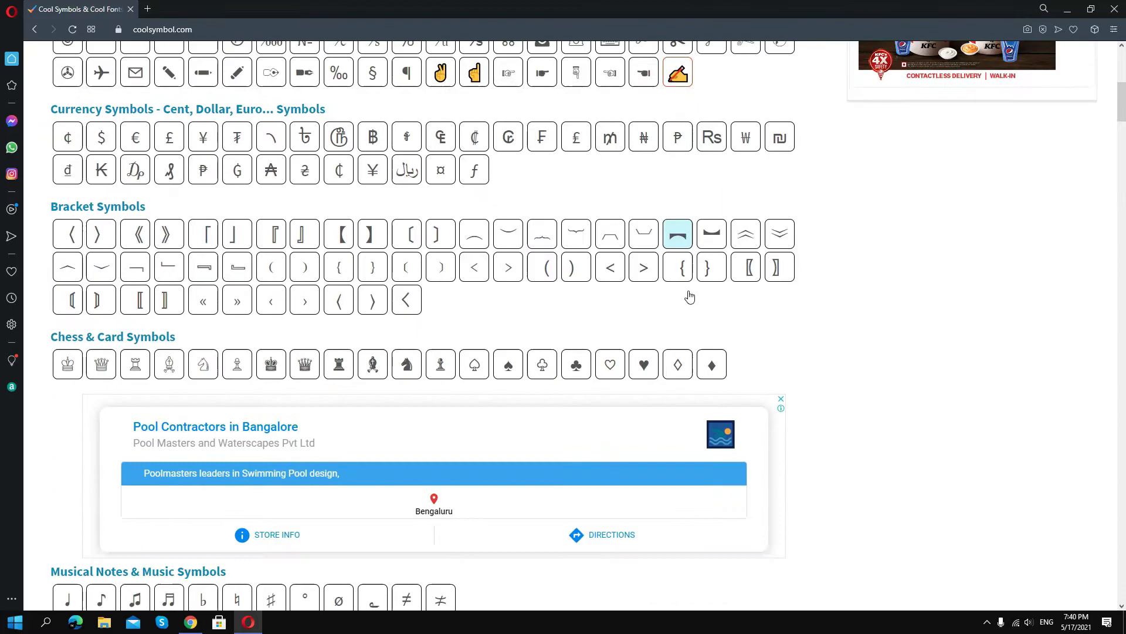
pyautogui.scroll(-3)
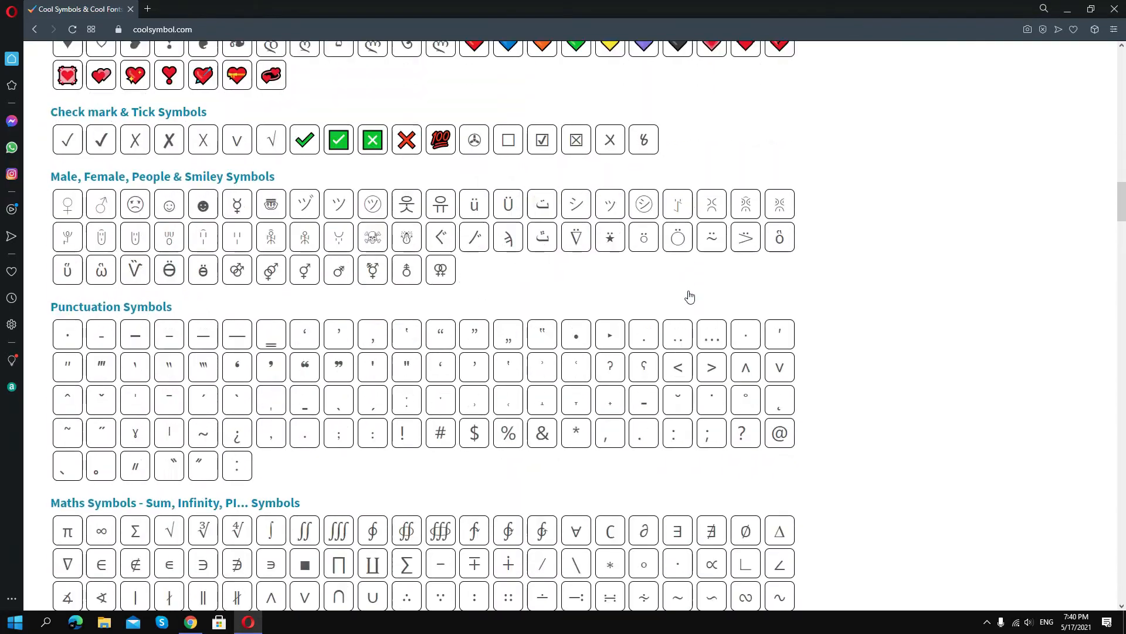
pyautogui.scroll(-3)
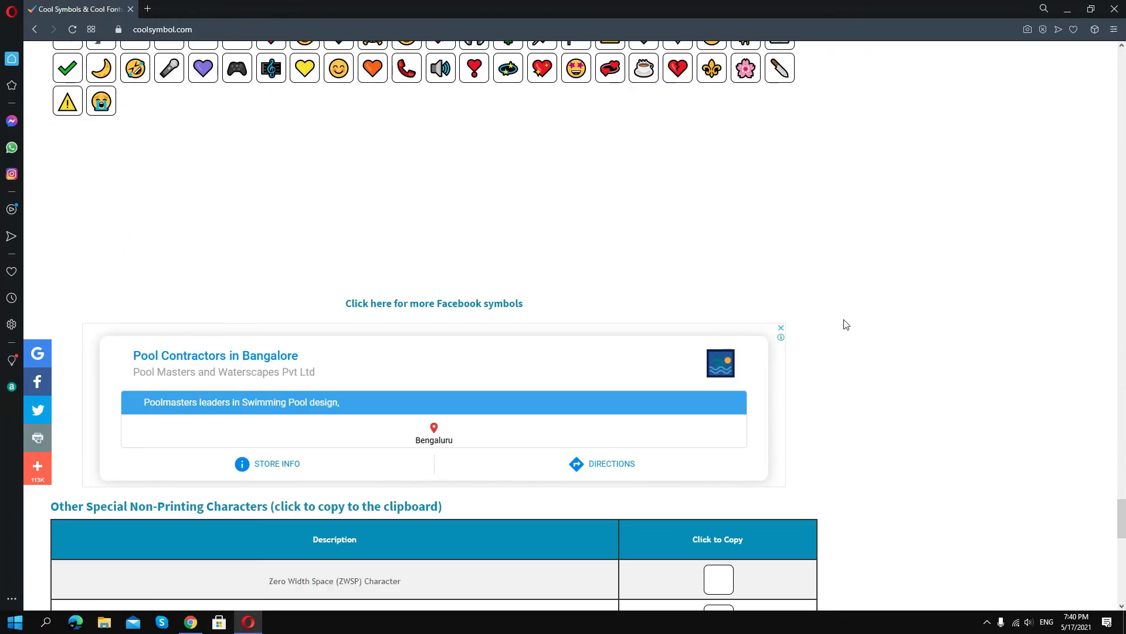
pyautogui.scroll(-3)
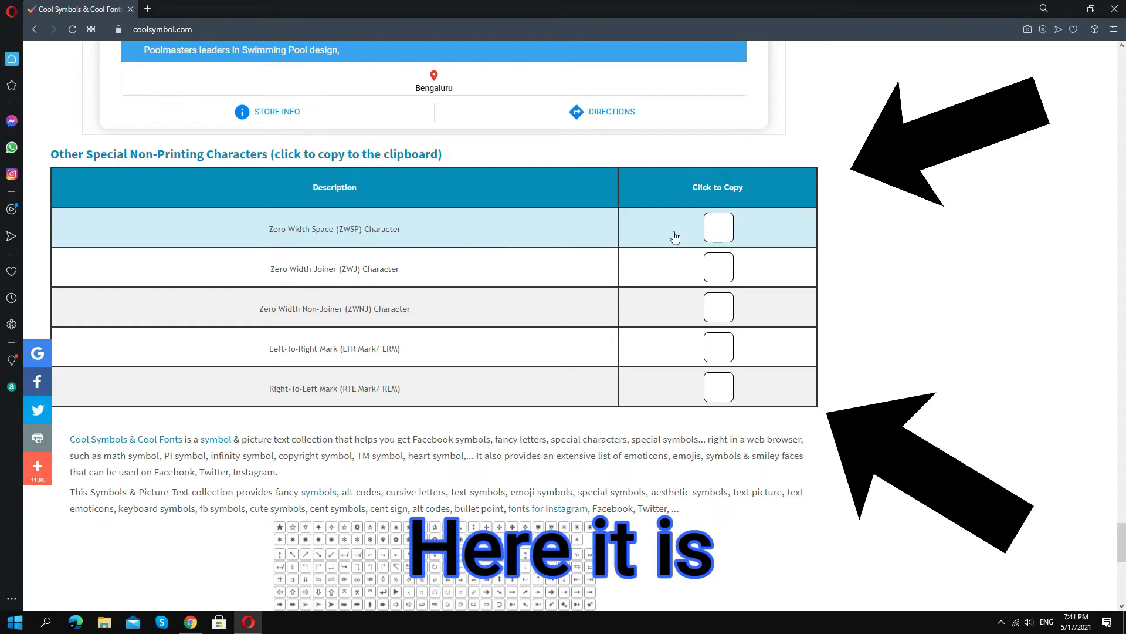
# Step: Copy the Zero Width Space character and dismiss the copied overlay
pyautogui.click(718, 227)
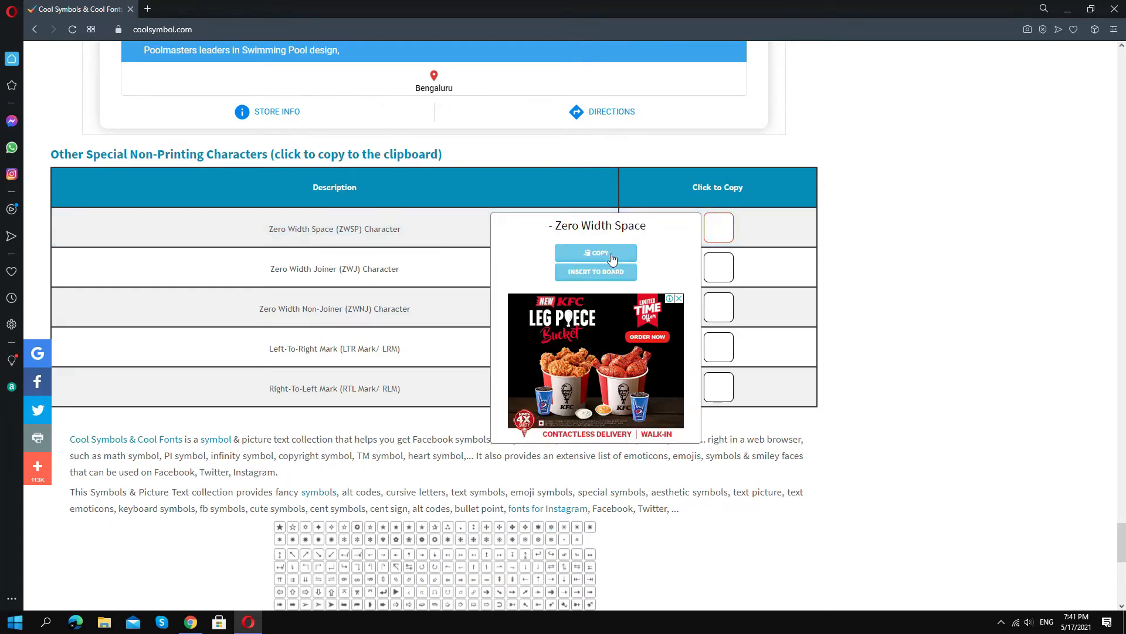
pyautogui.click(596, 252)
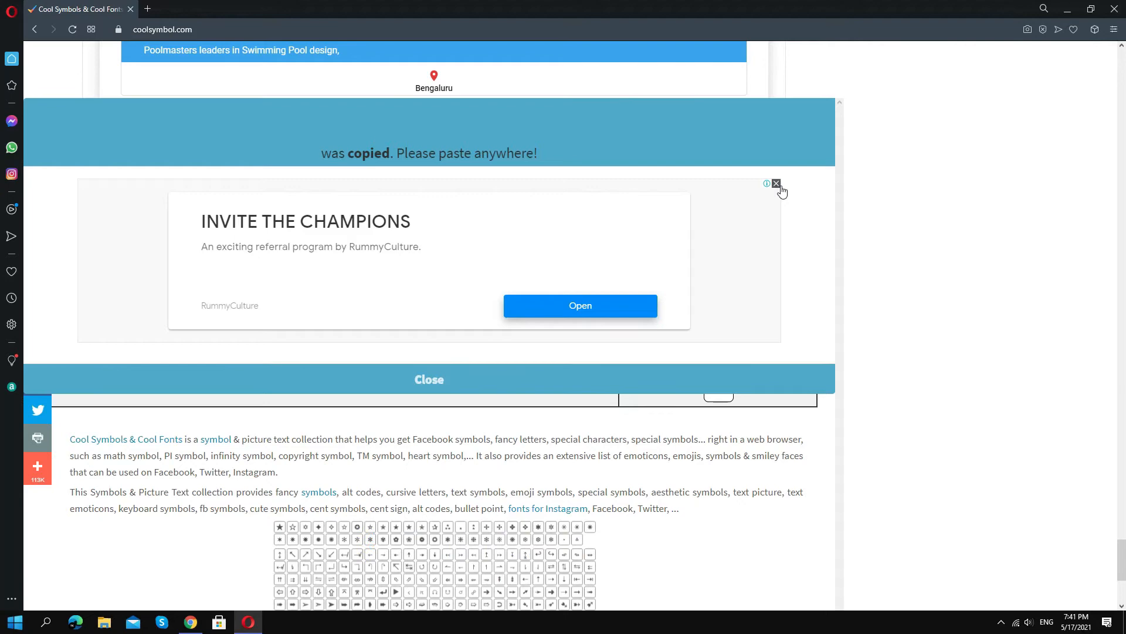
pyautogui.click(776, 183)
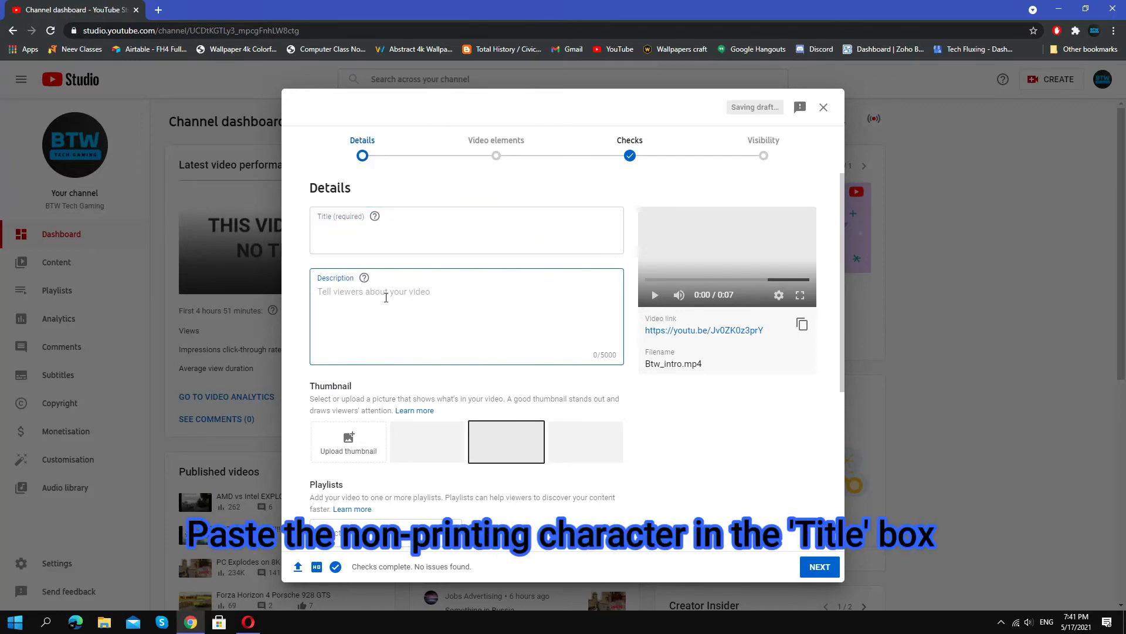
# Step: Enter 'NO TITLE!!' as the video description on the Details page
pyautogui.write('NO TITLE')
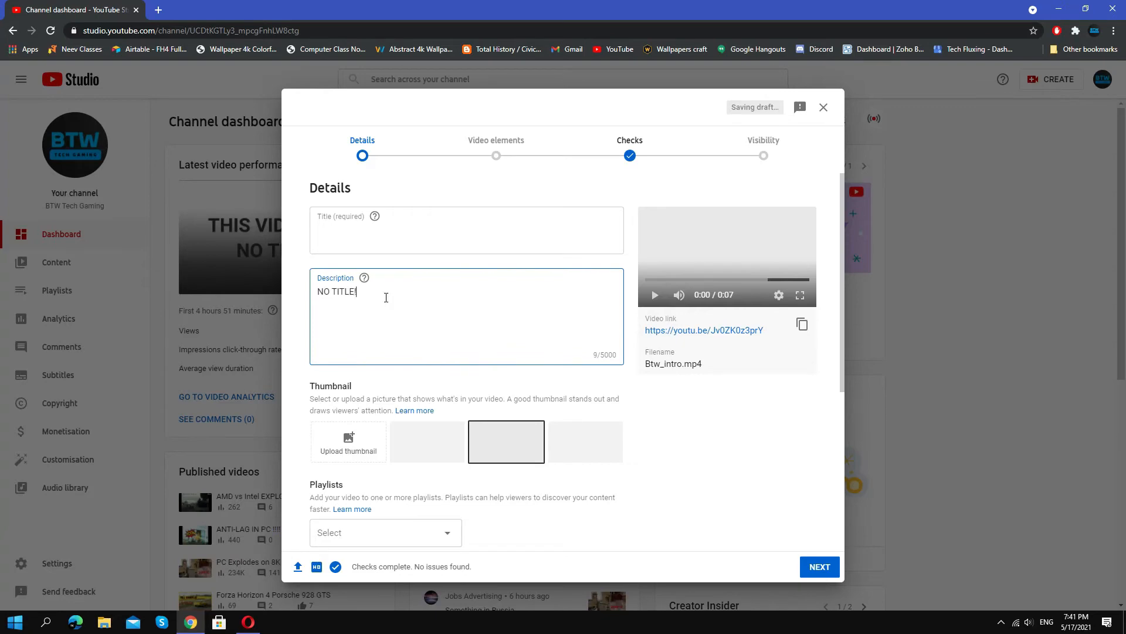
pyautogui.write('!!')
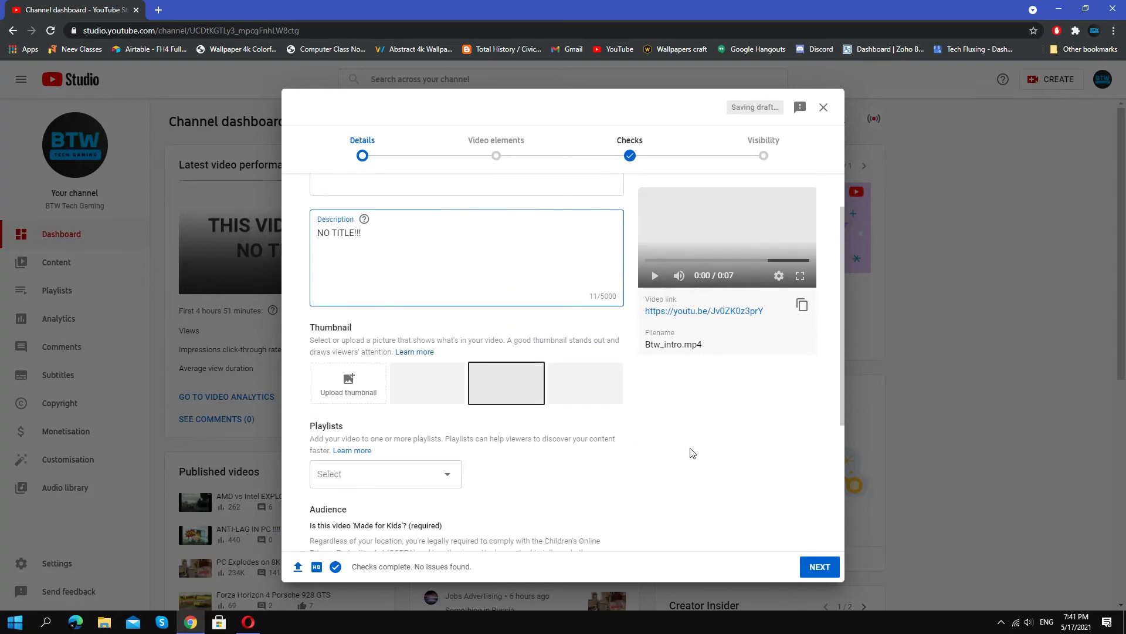
pyautogui.scroll(-3)
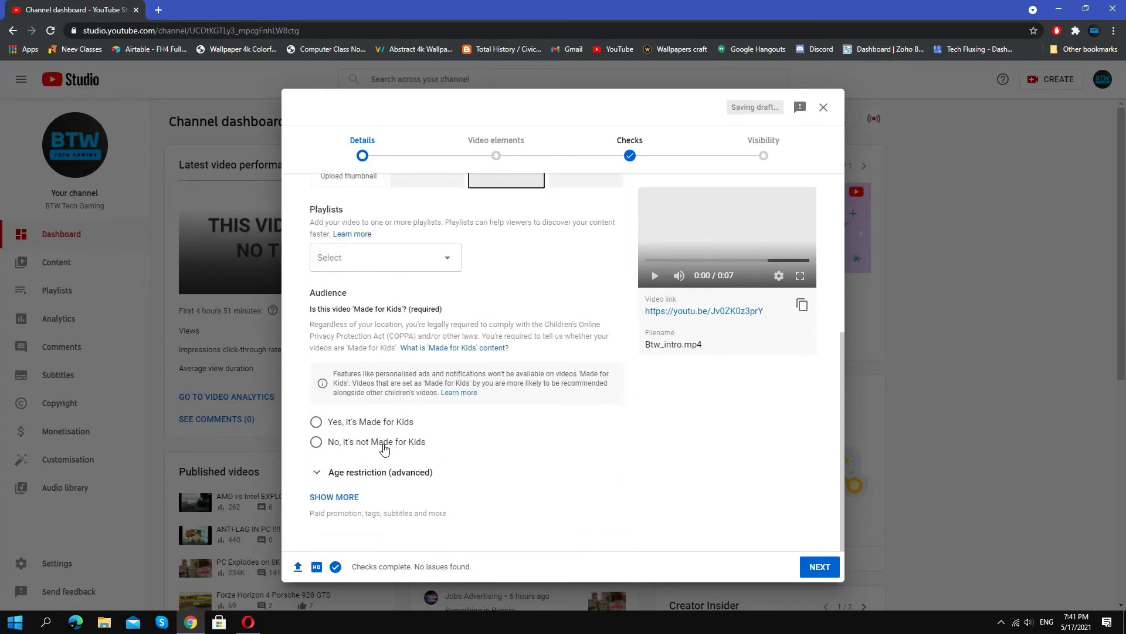
pyautogui.scroll(3)
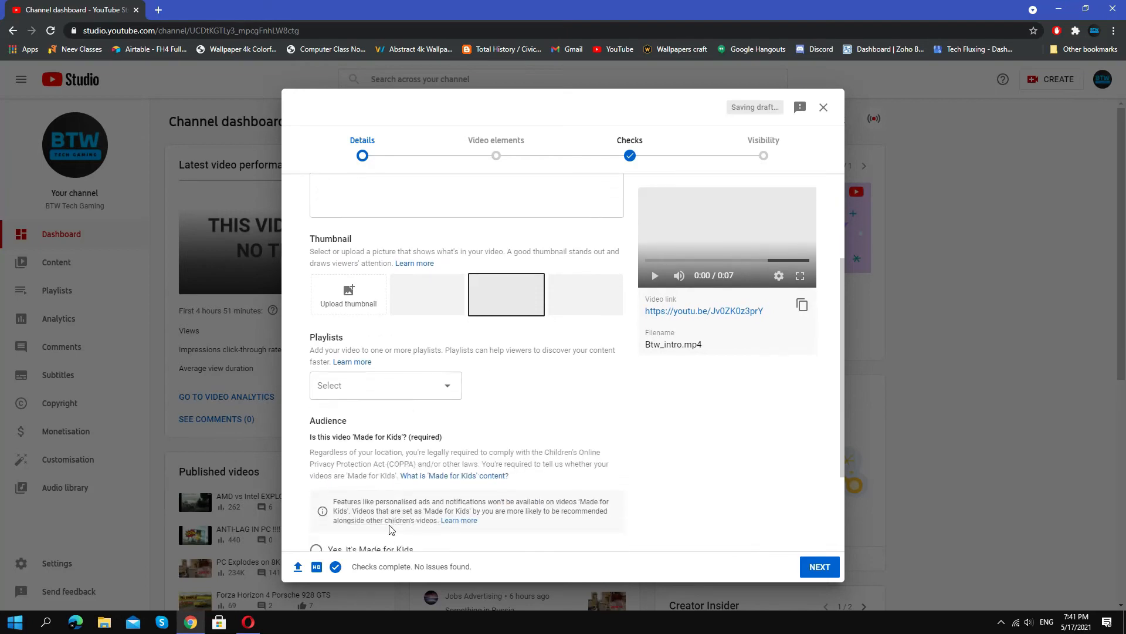
# Step: Advance past video elements and checks to Visibility and choose Public
pyautogui.click(819, 566)
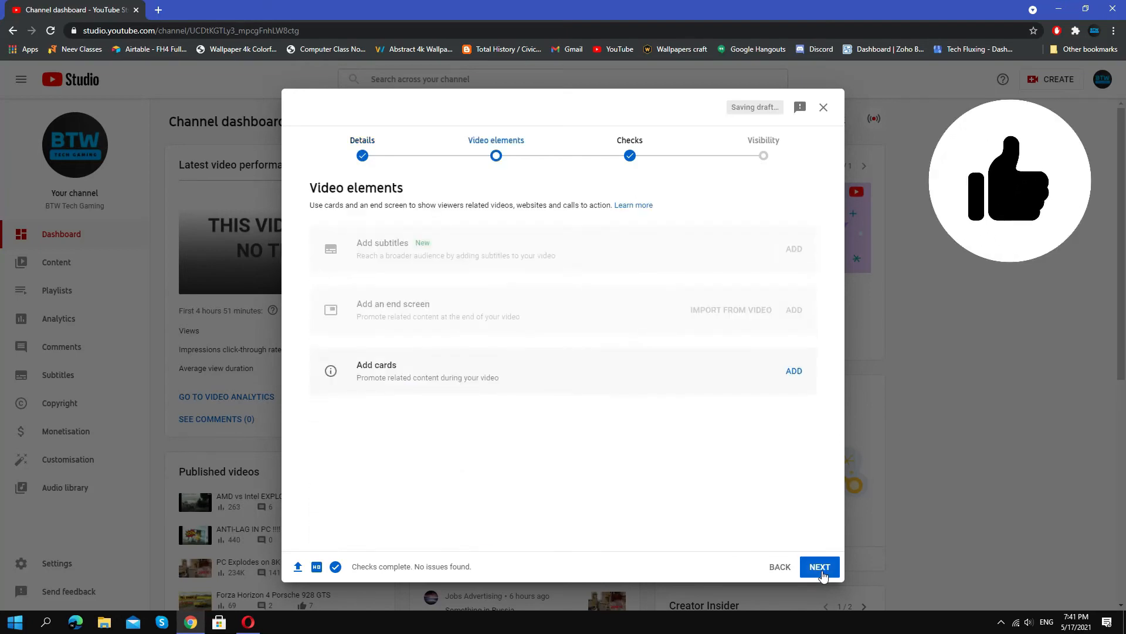
pyautogui.click(819, 566)
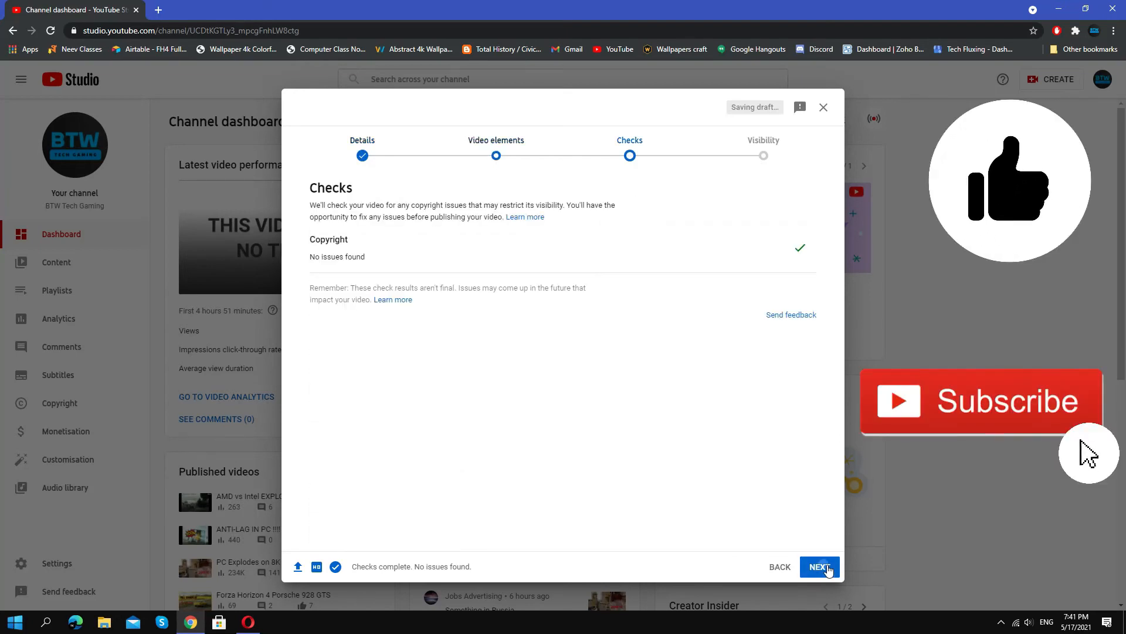
pyautogui.click(819, 566)
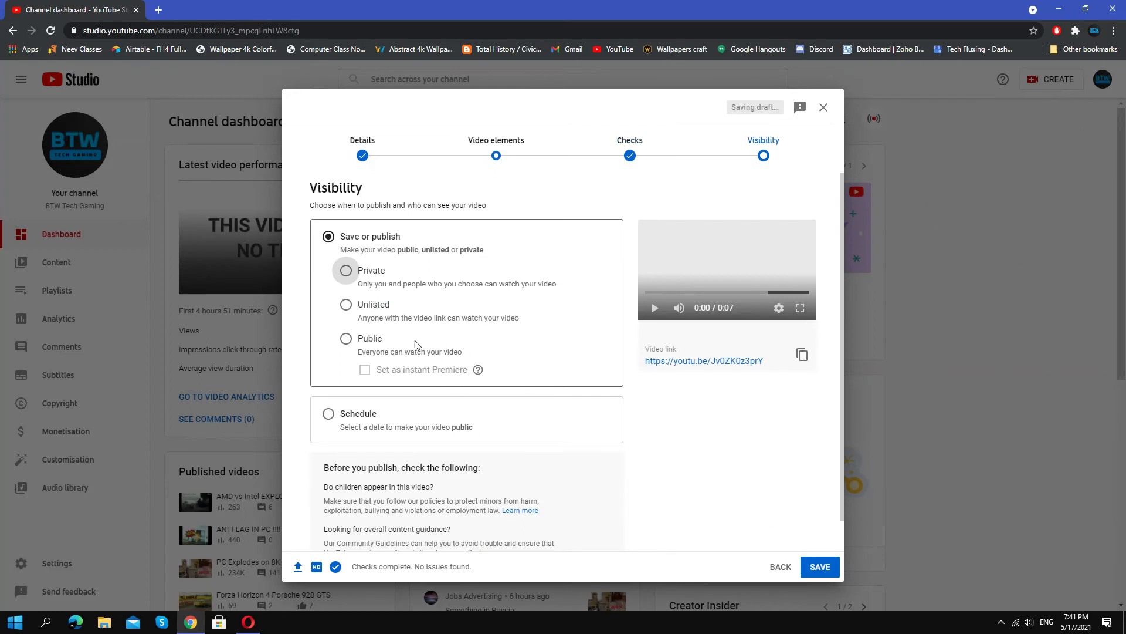
pyautogui.click(346, 337)
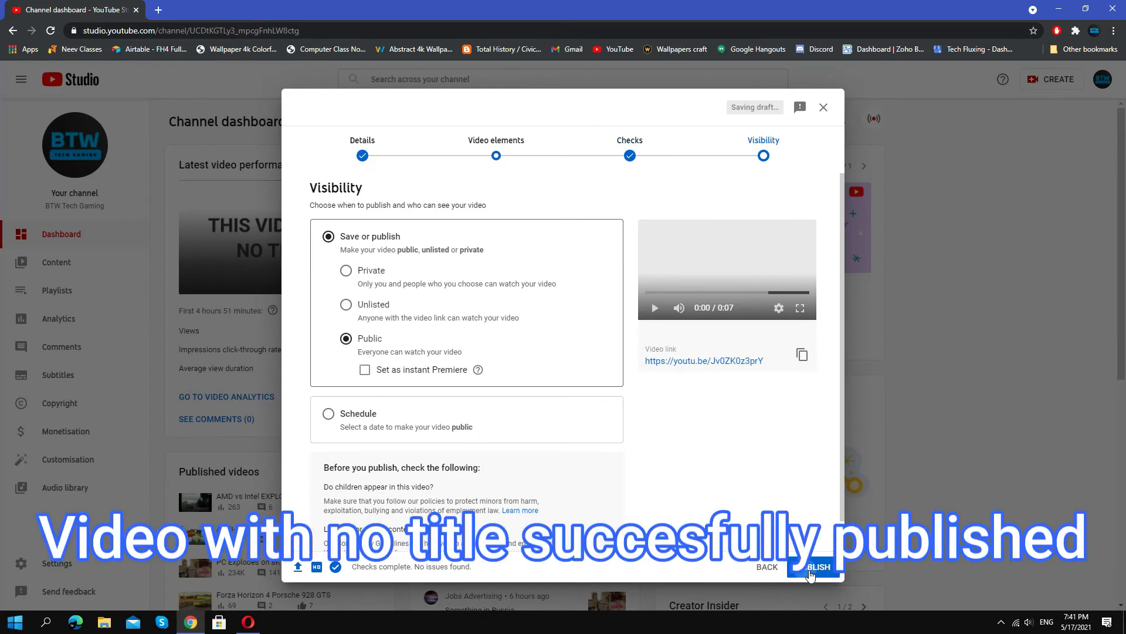